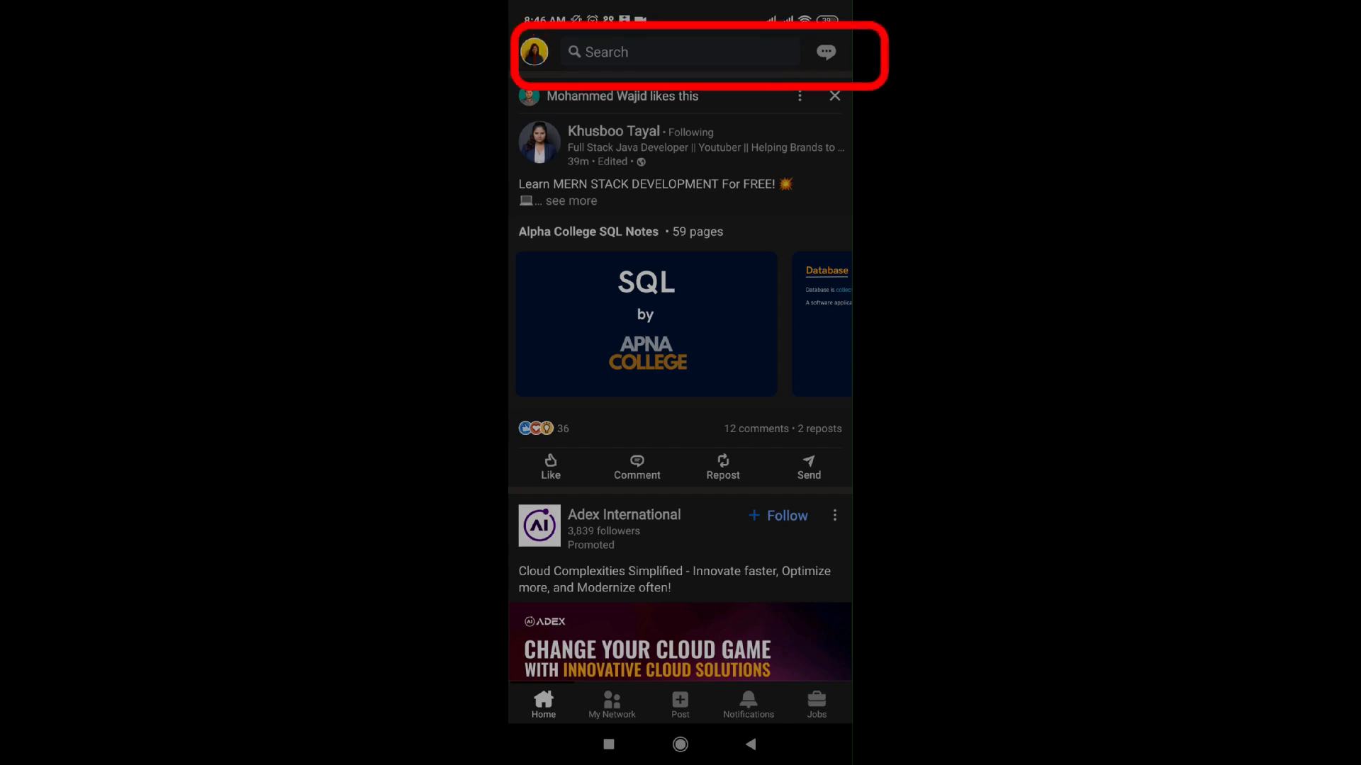
Step: From the search bar's QR code icon, open LinkedIn's QR page on the Scan tab
left_click(679, 51)
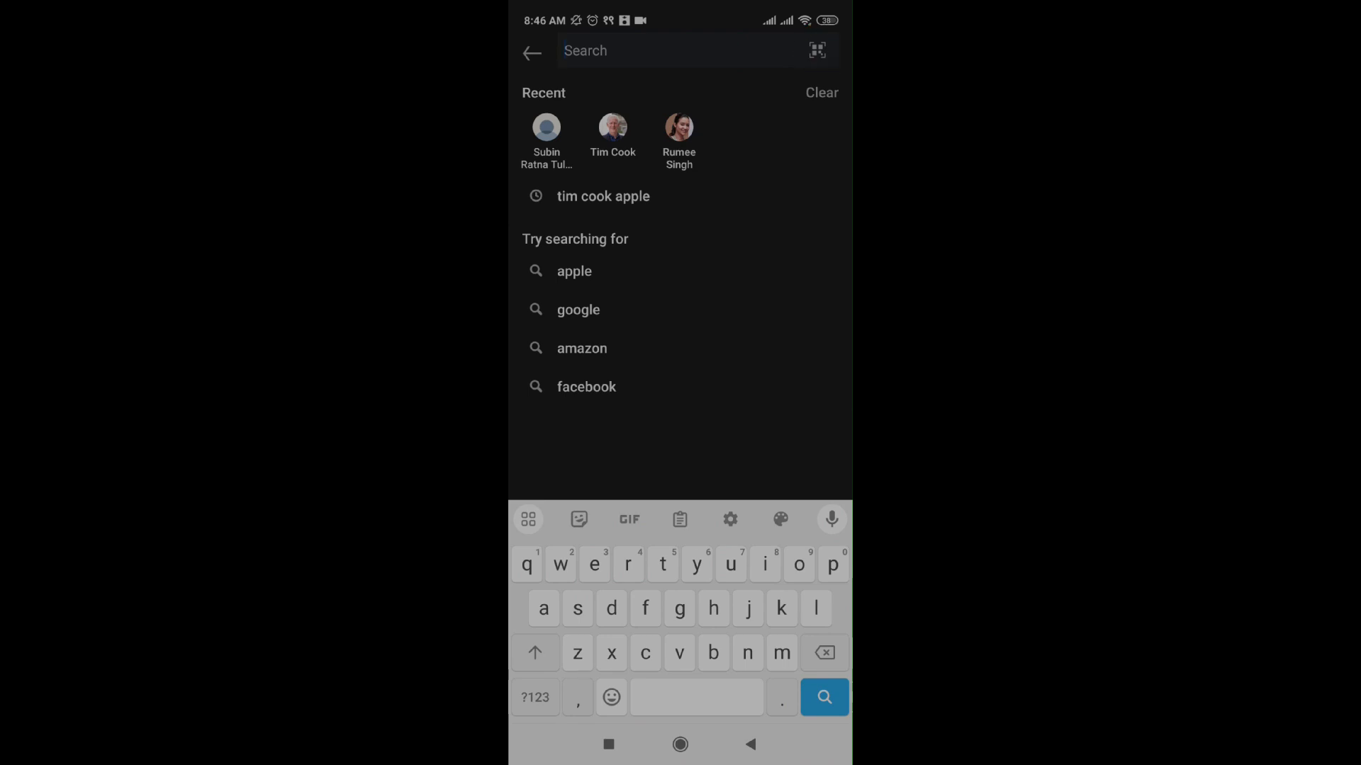
left_click(817, 50)
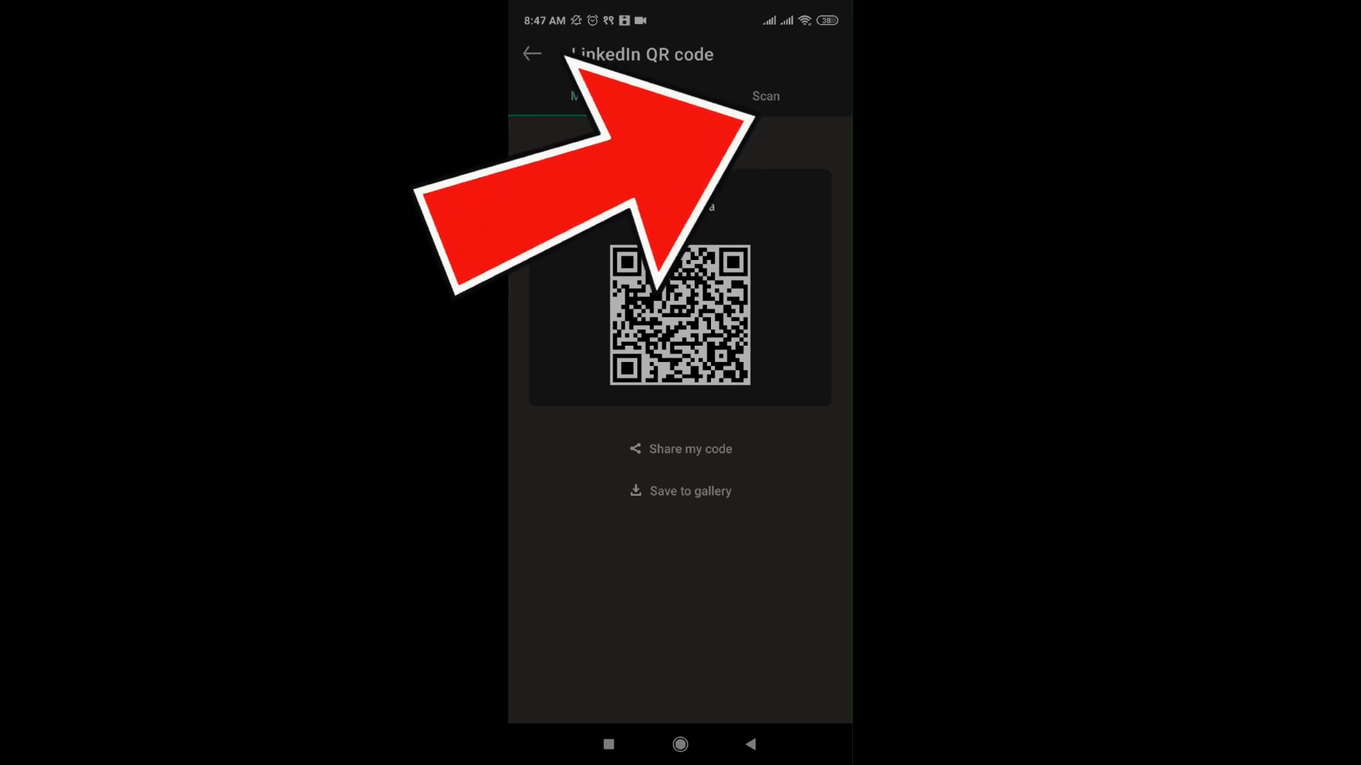
left_click(765, 96)
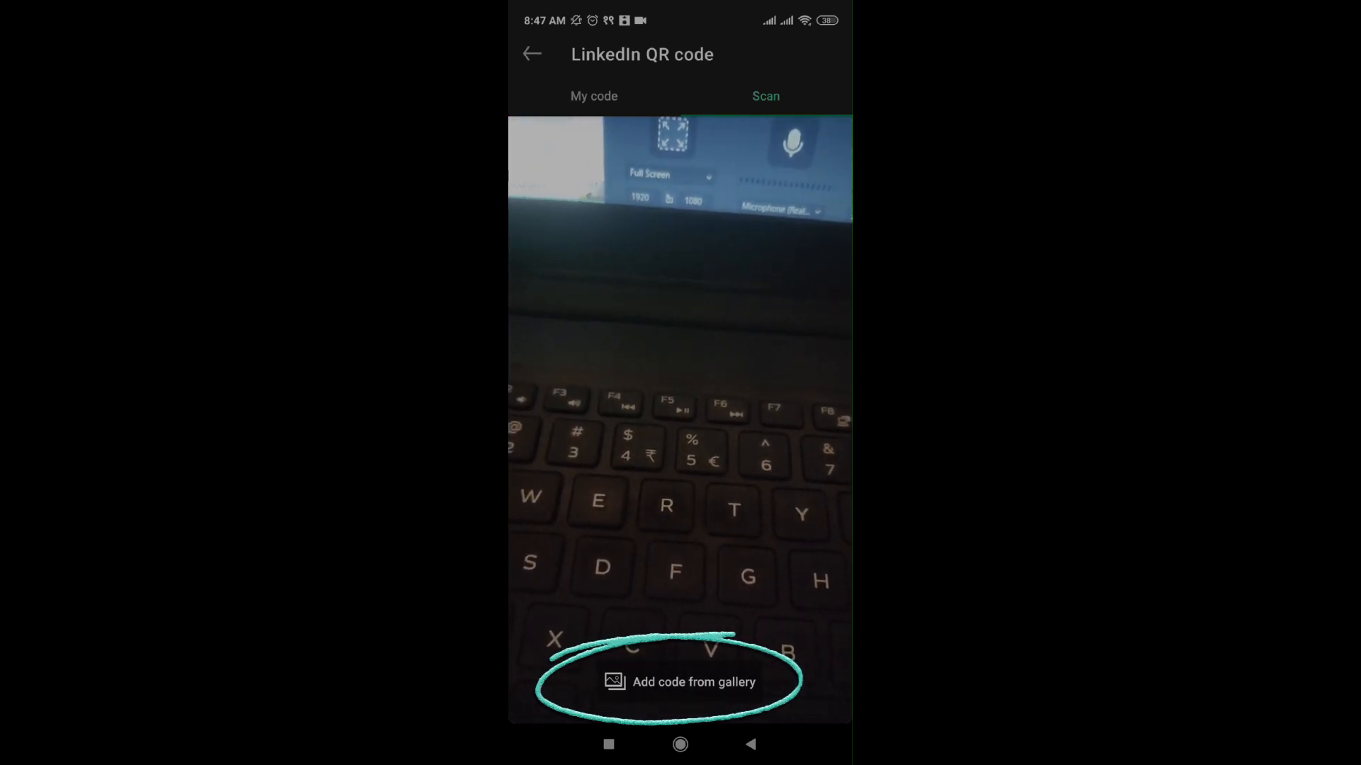
Step: Choose 'Add code from gallery' on the Scan tab to browse recent photos
left_click(680, 681)
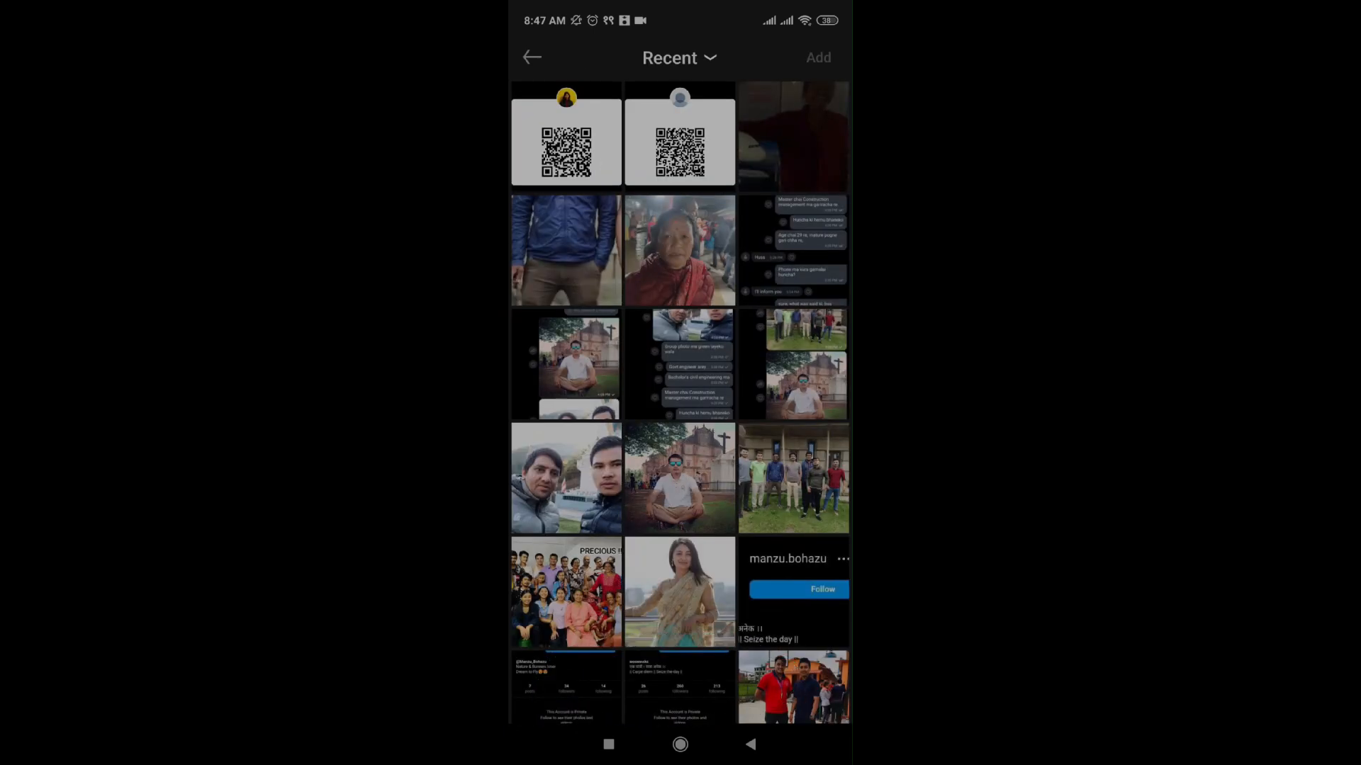